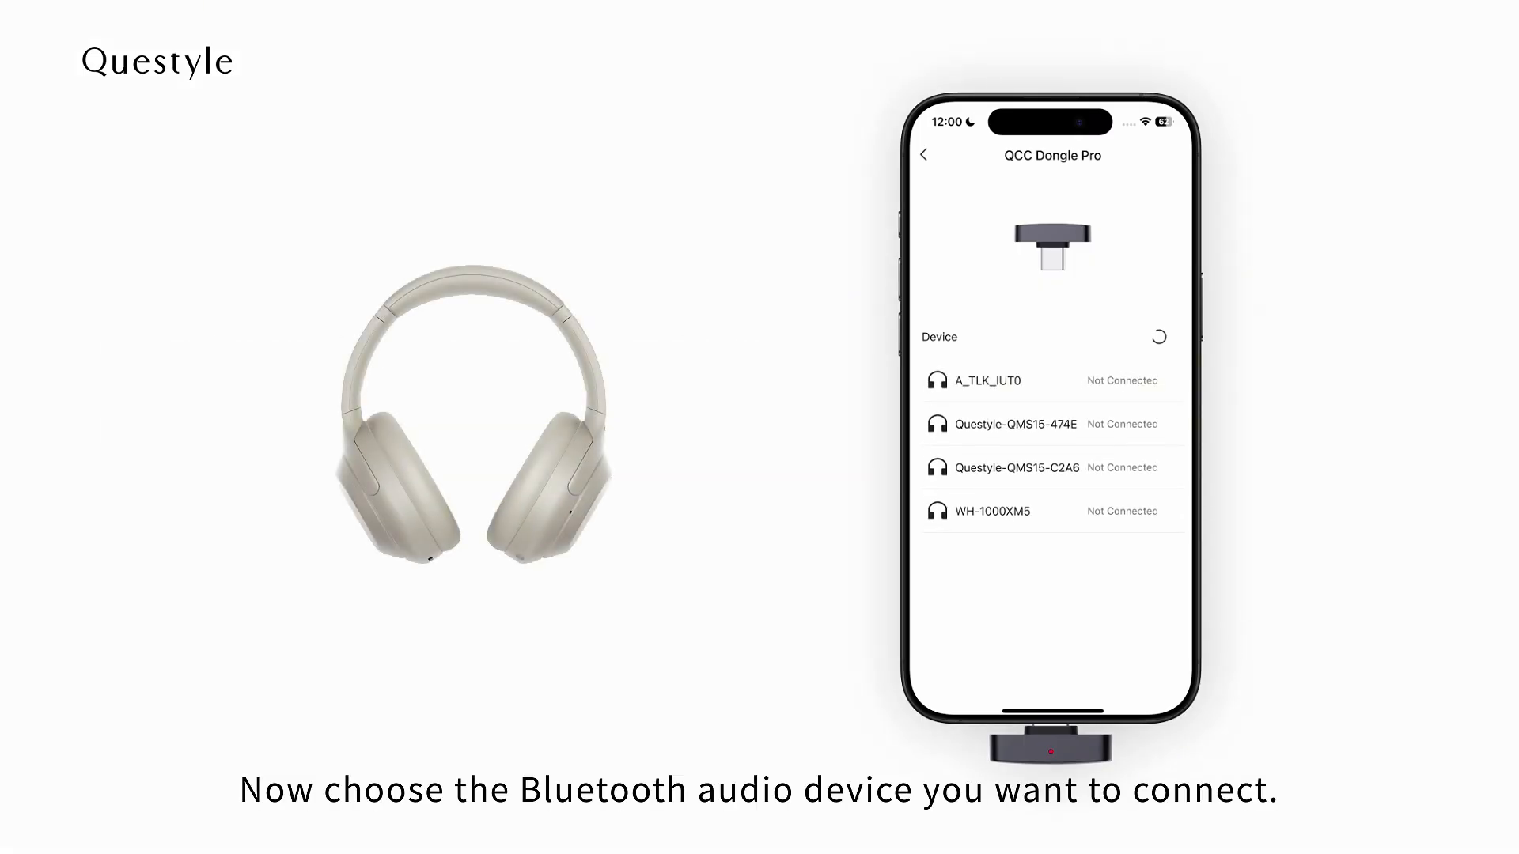
# Step: Pair the QCC Dongle Pro with a headphone from the nearby Bluetooth device list
pyautogui.click(990, 511)
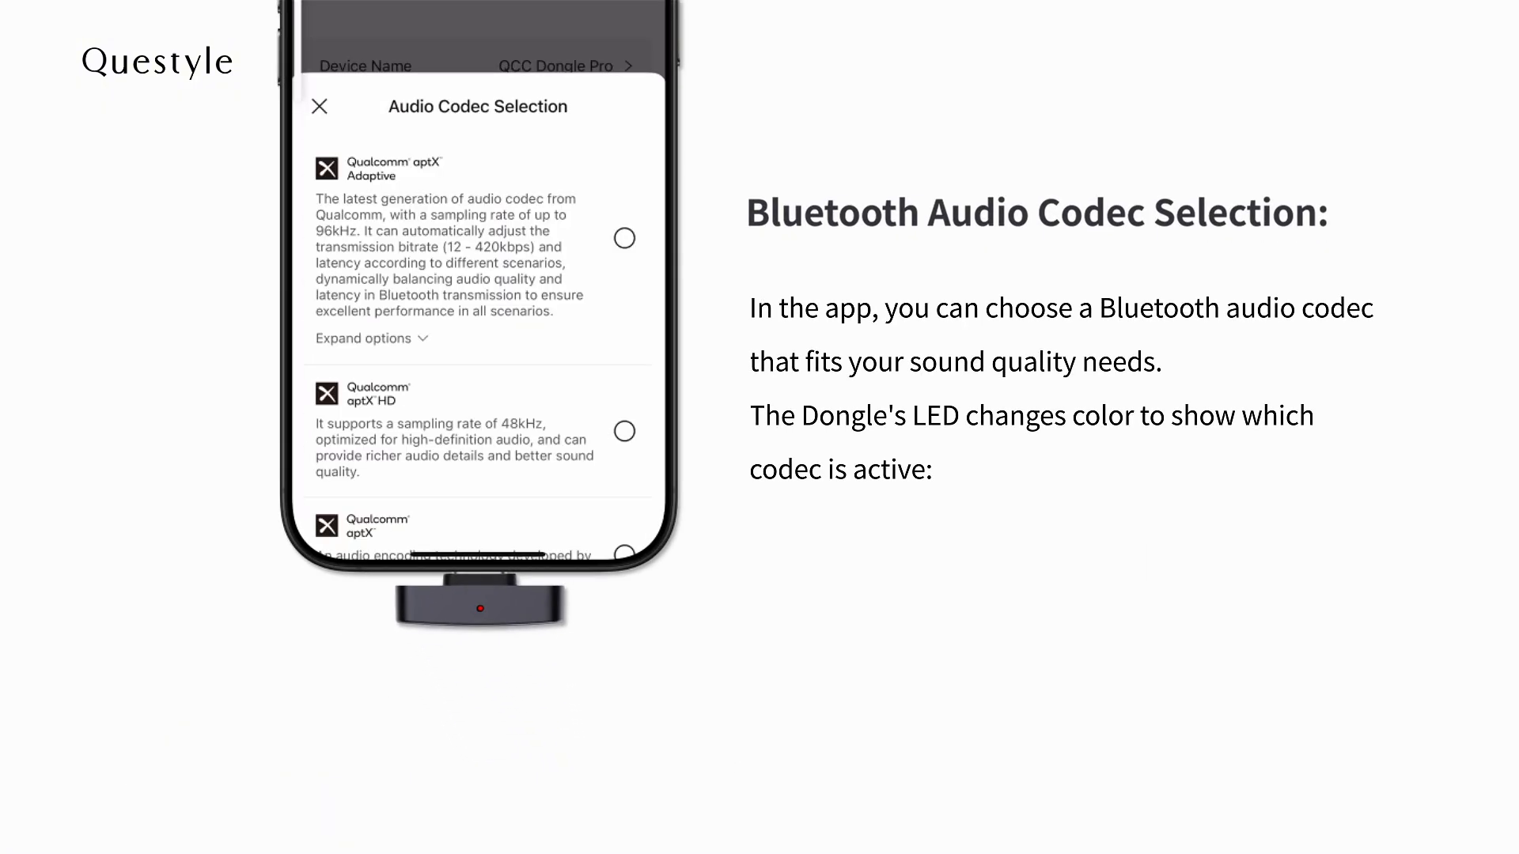
# Step: Choose LDAC from the Audio Codec Selection sheet for the WH-1000XM5 headphones
pyautogui.scroll(-3)
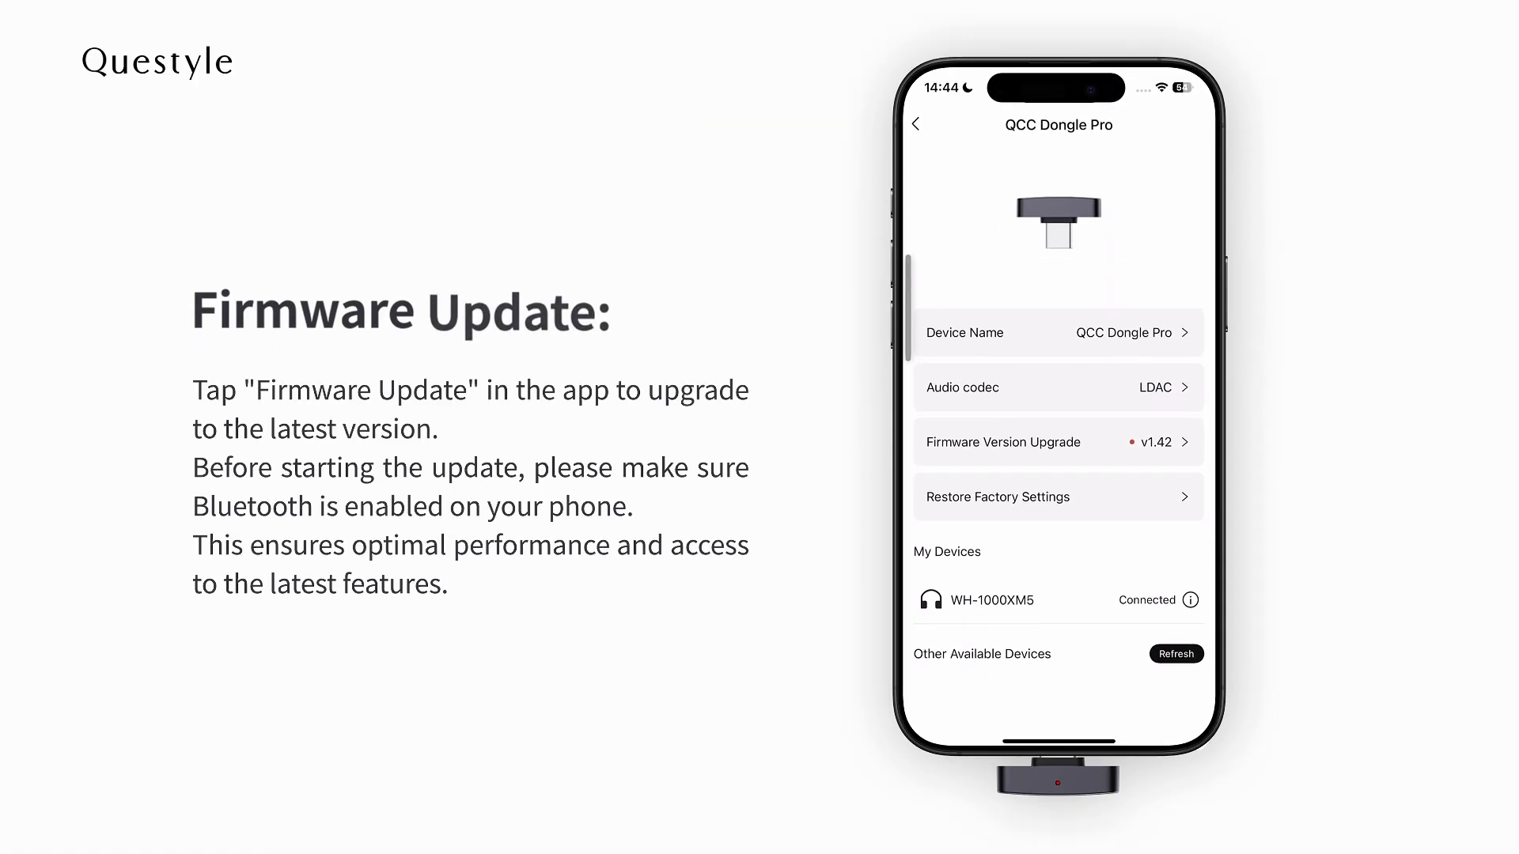
# Step: Check the dongle firmware and start the upgrade to v1.43 via Upgrade Now
pyautogui.click(1058, 443)
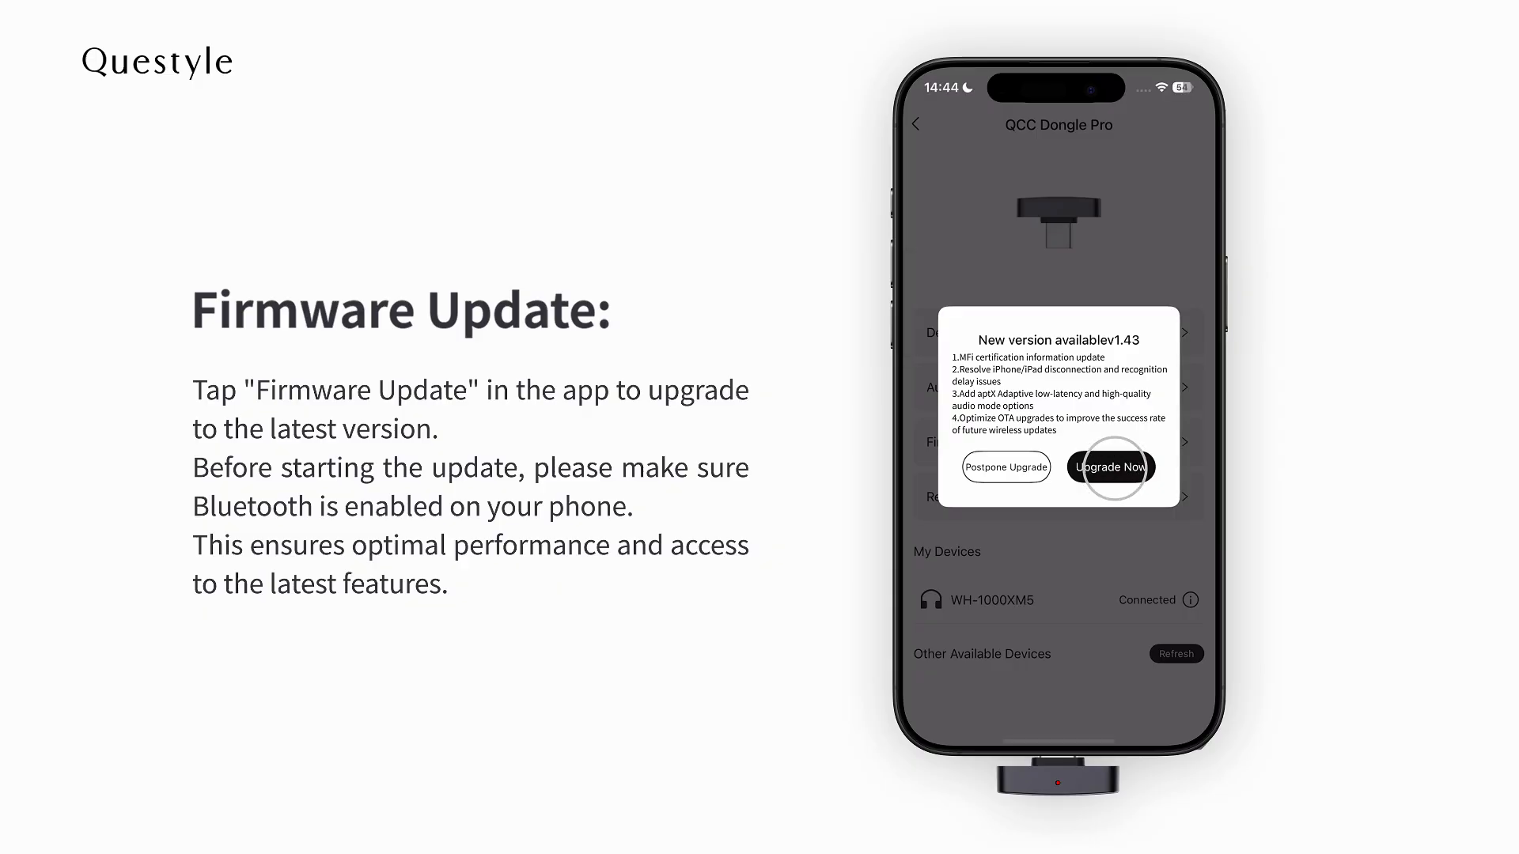
pyautogui.click(1111, 466)
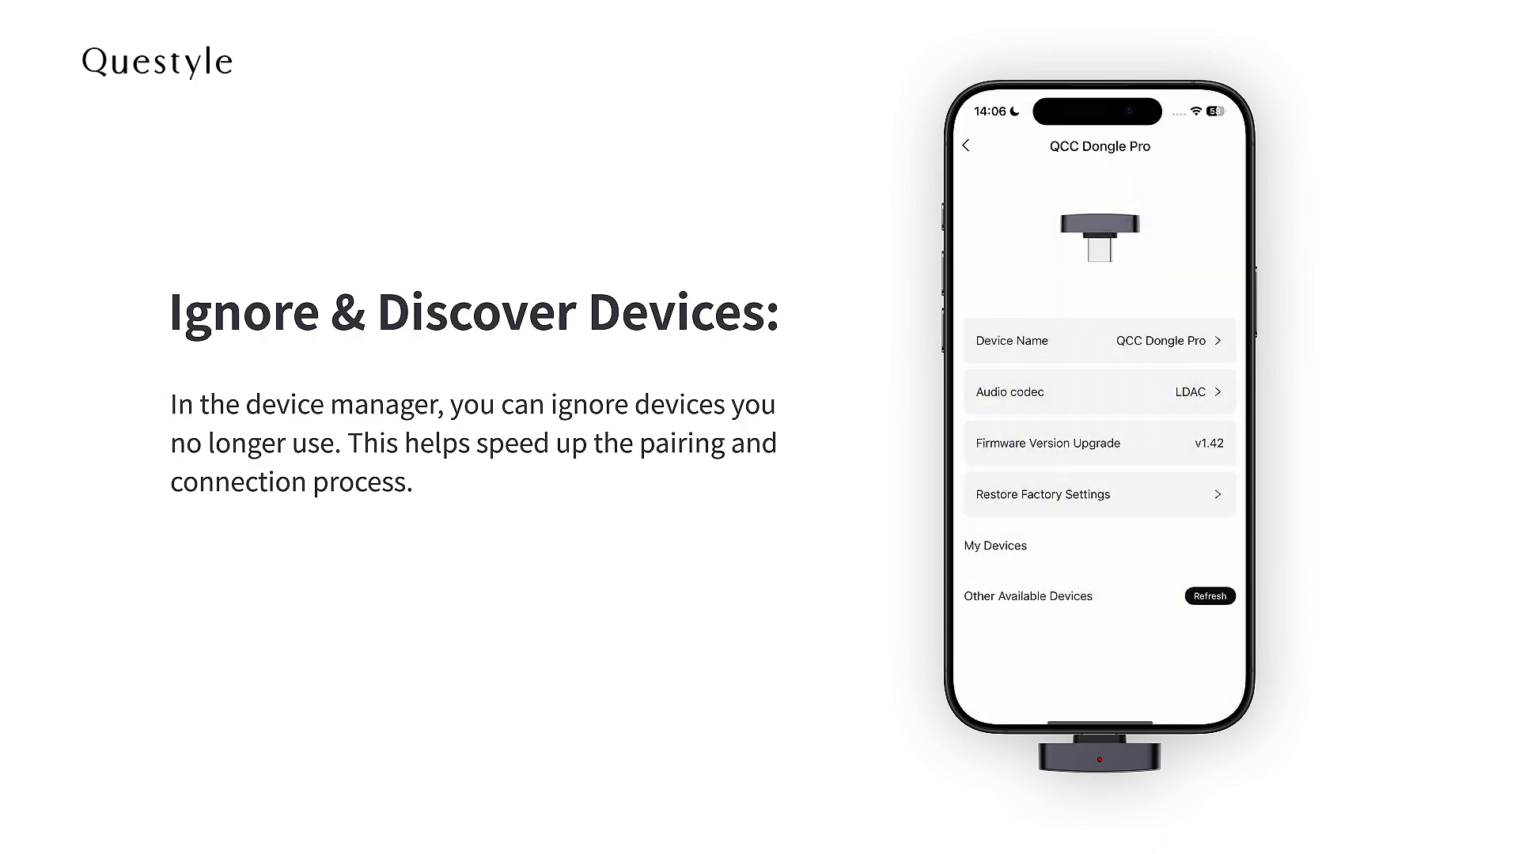
# Step: Refresh Other Available Devices so the dongle searches for nearby Bluetooth devices
pyautogui.click(1209, 597)
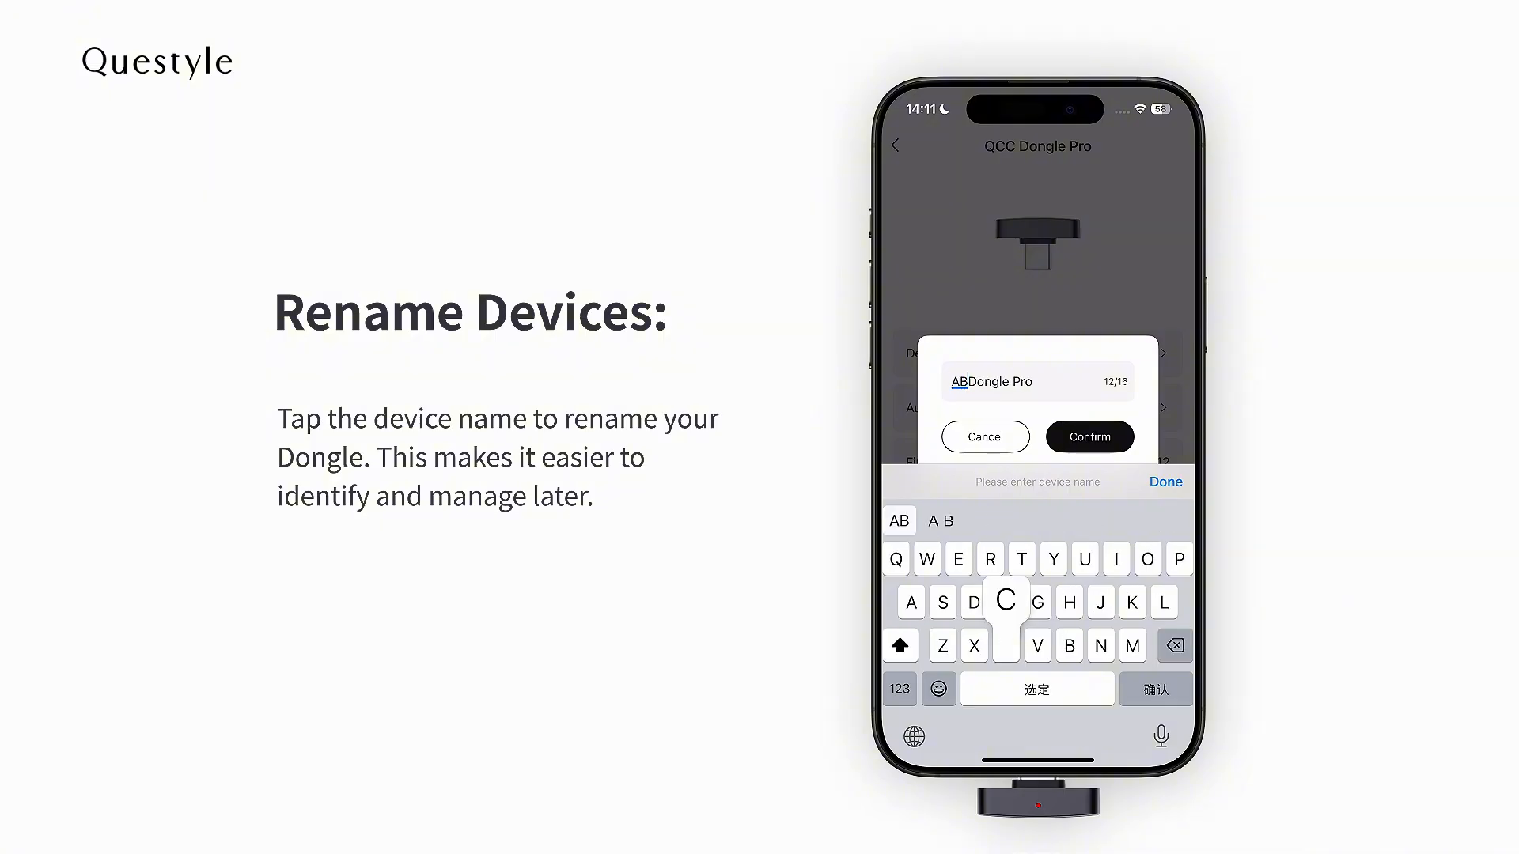
# Step: Enter the new dongle name 'ABDongle Pro' in the rename prompt
pyautogui.click(1088, 437)
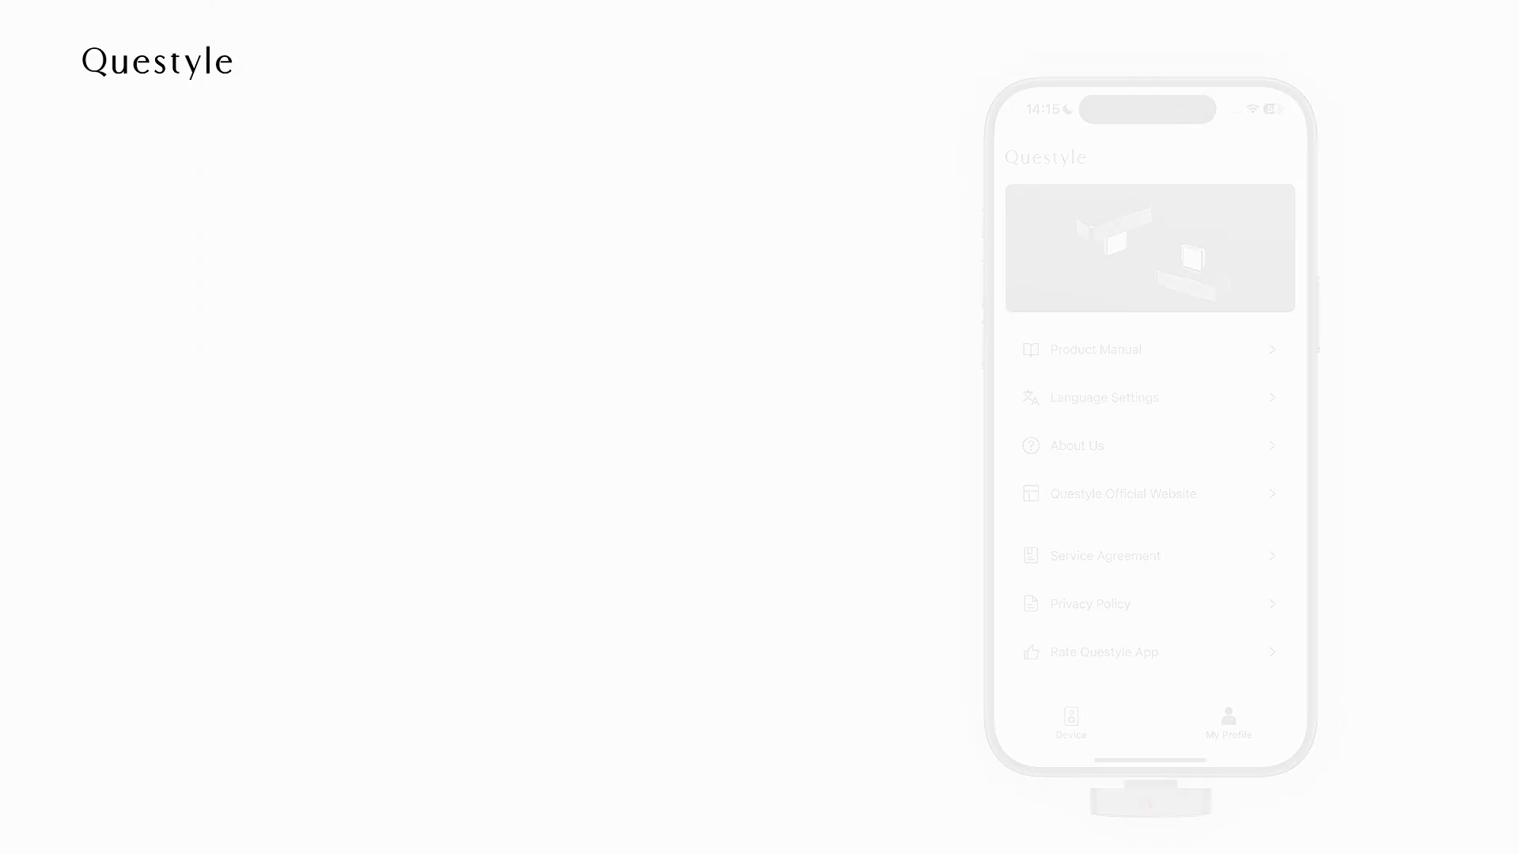
# Step: Check the app version from About Us and confirm it is the latest, 1.0.42
pyautogui.click(1076, 446)
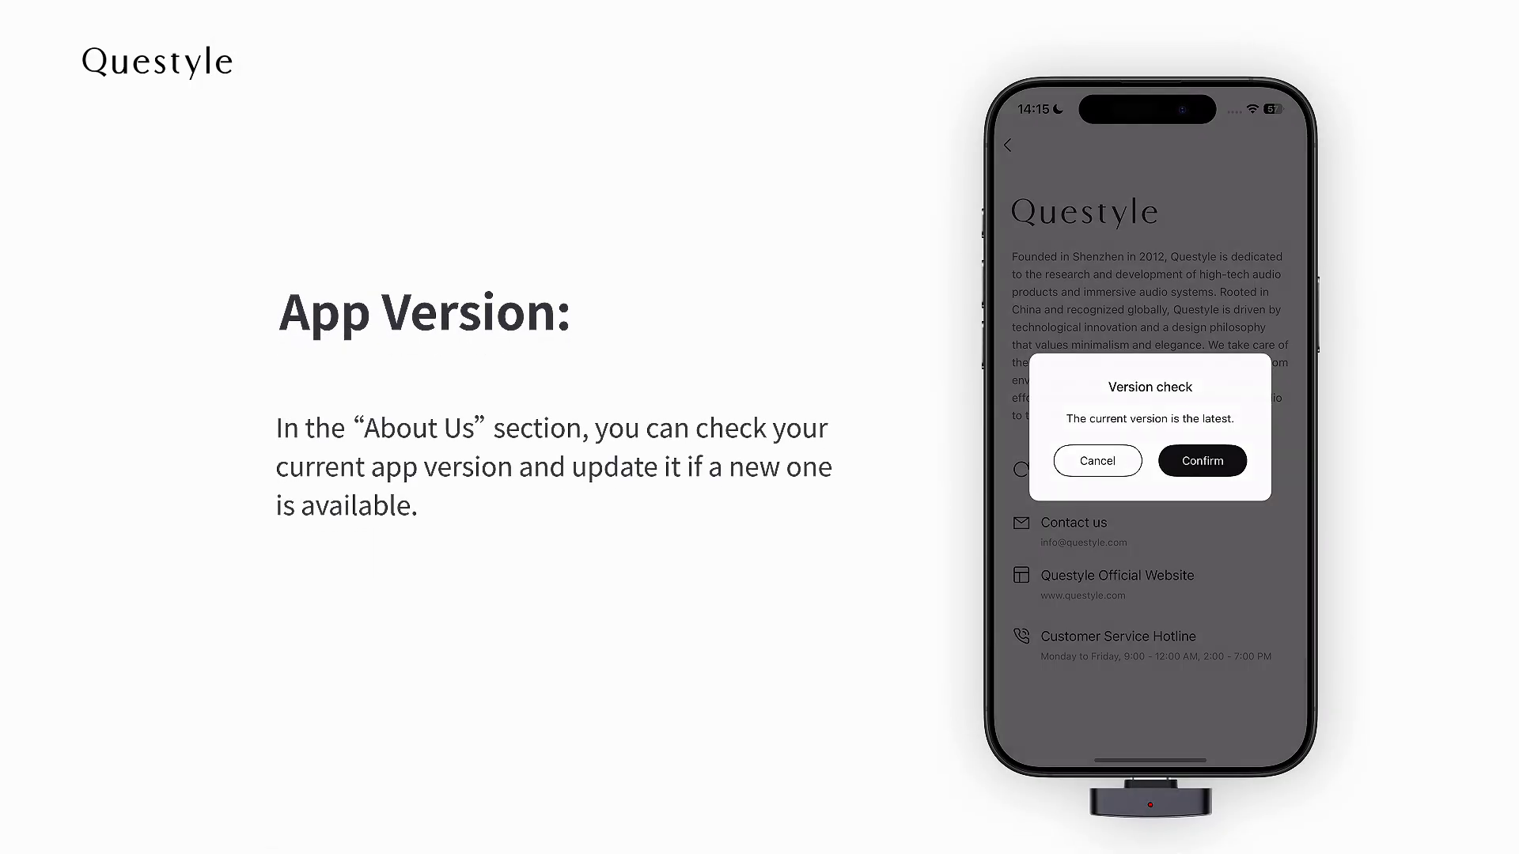
pyautogui.click(1201, 461)
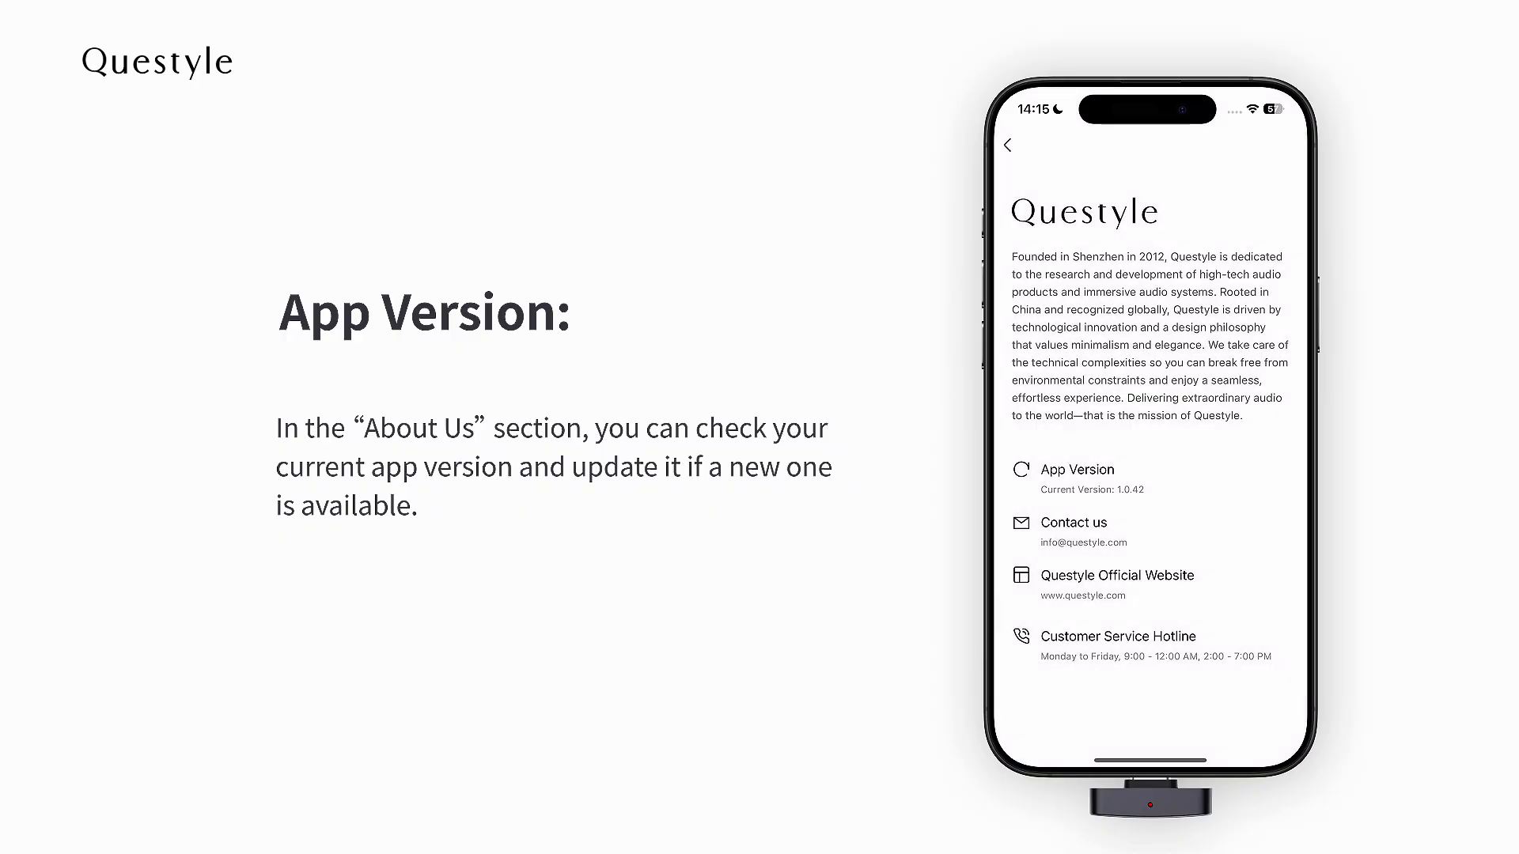